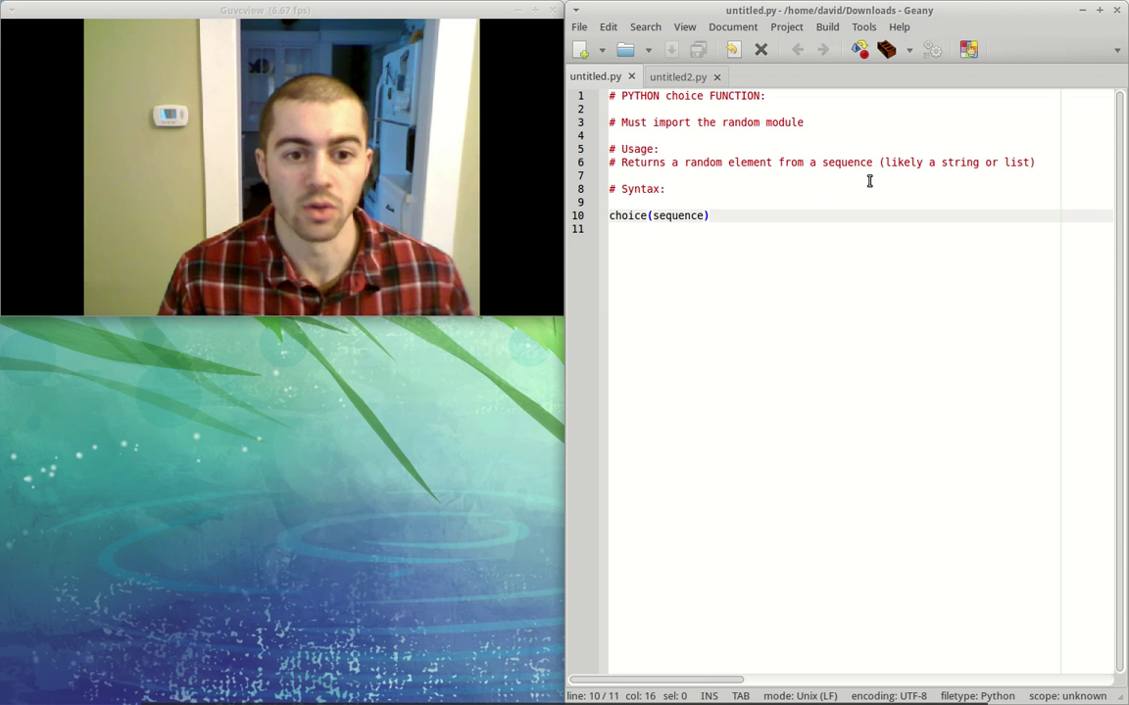
{"action": "mouse_move", "coordinate": [783, 170]}
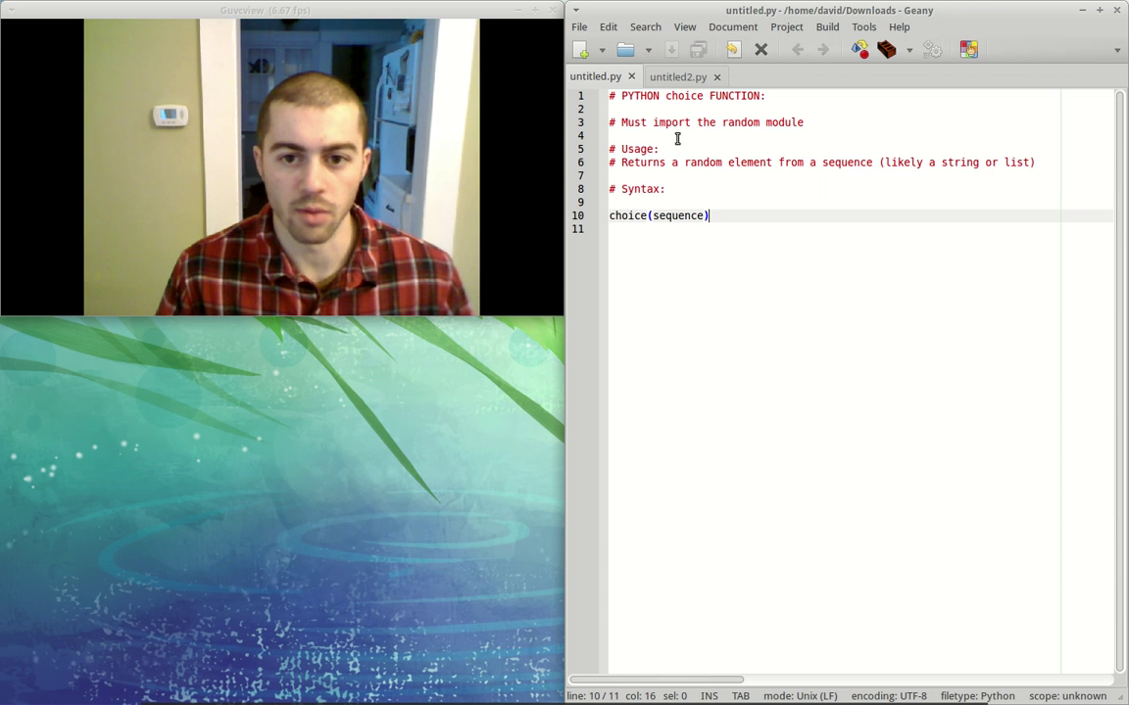
{"action": "mouse_move", "coordinate": [742, 138]}
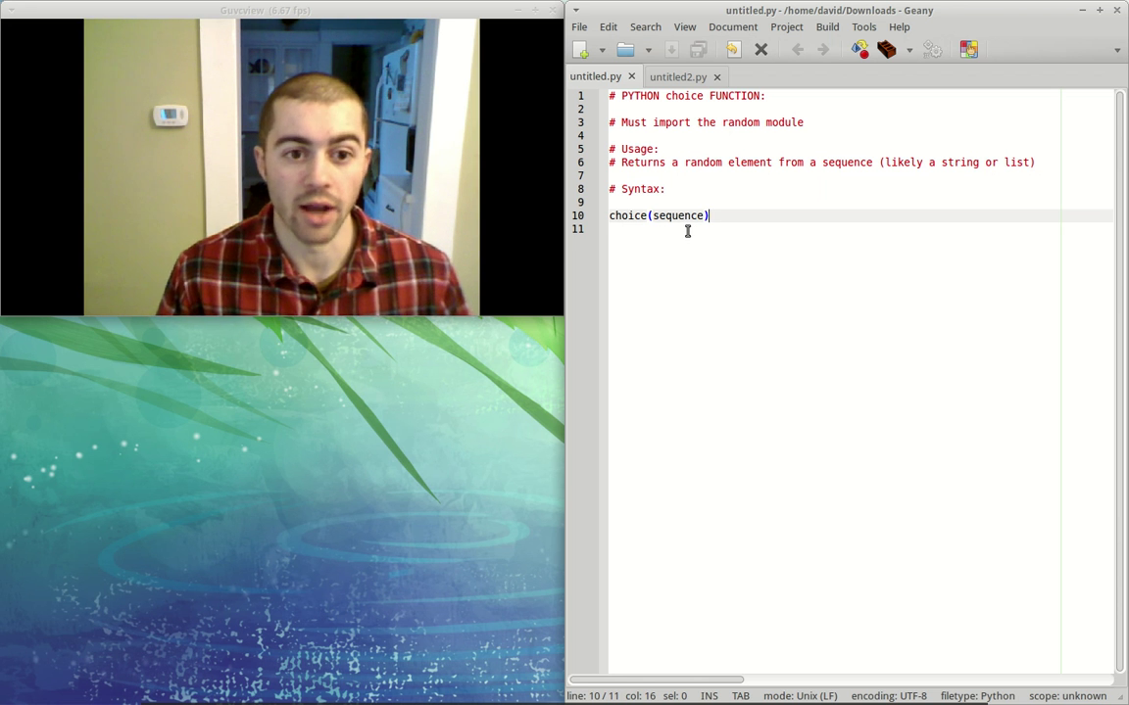
Step: In untitled2.py, write 'from random import choice' followed by blank lines
{"action": "left_click", "coordinate": [678, 76]}
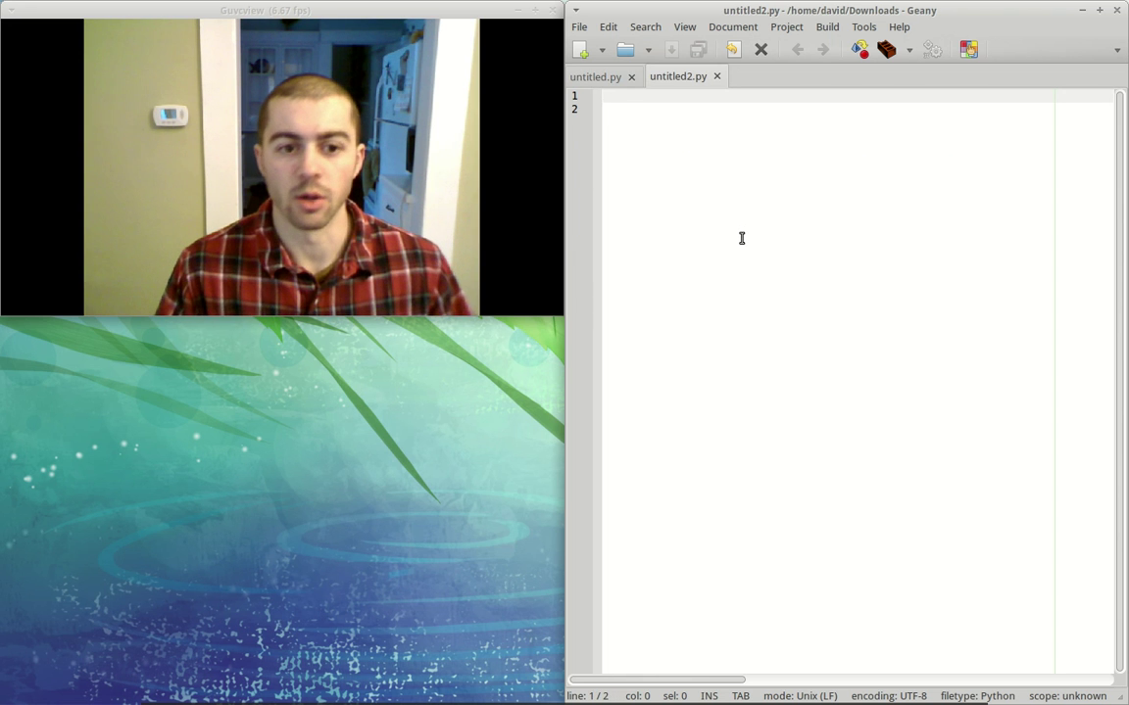
{"action": "type", "text": "from"}
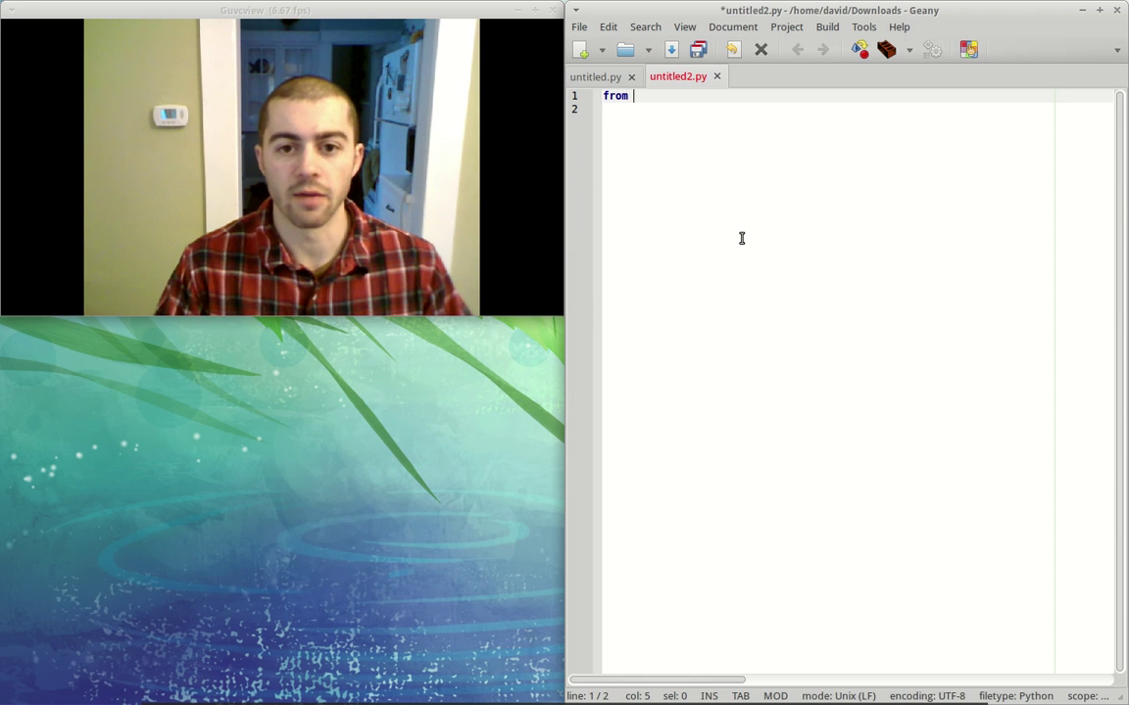
{"action": "type", "text": "random import"}
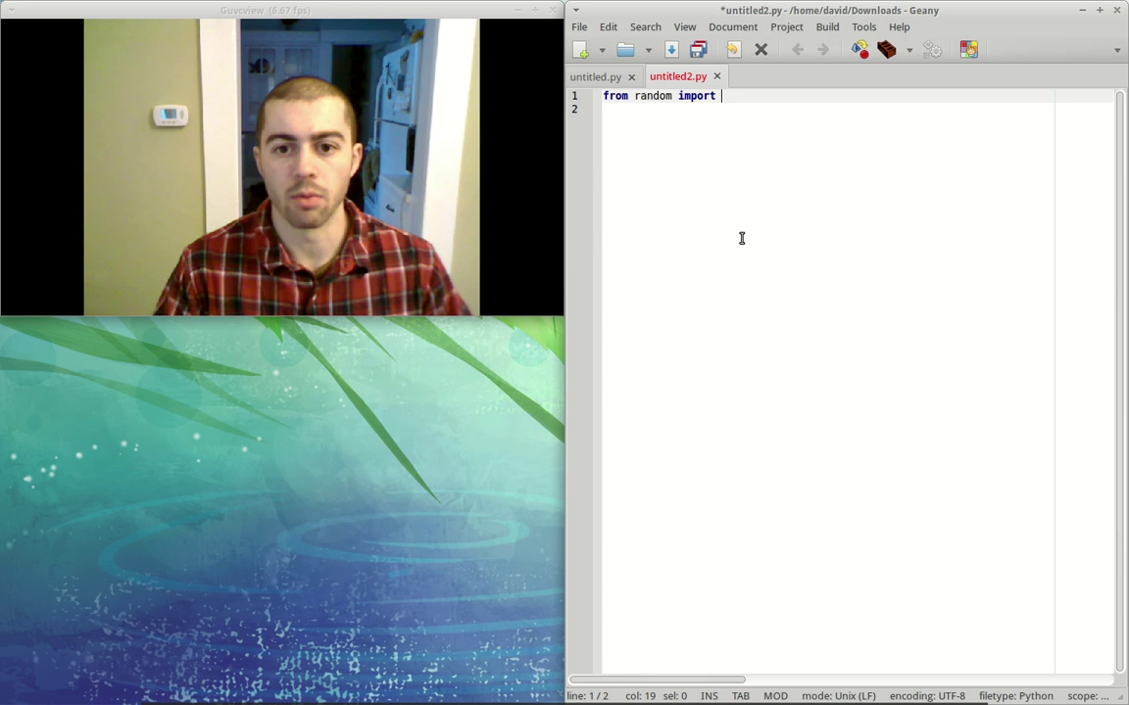
{"action": "type", "text": "choice"}
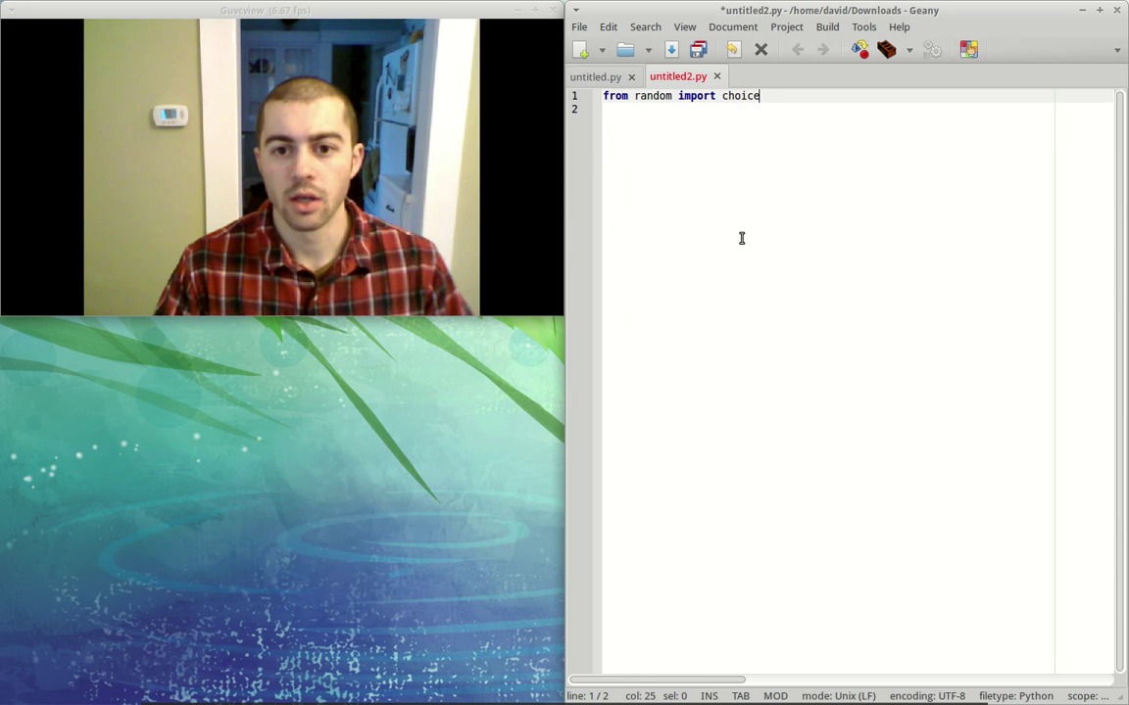
{"action": "key", "text": "Return"}
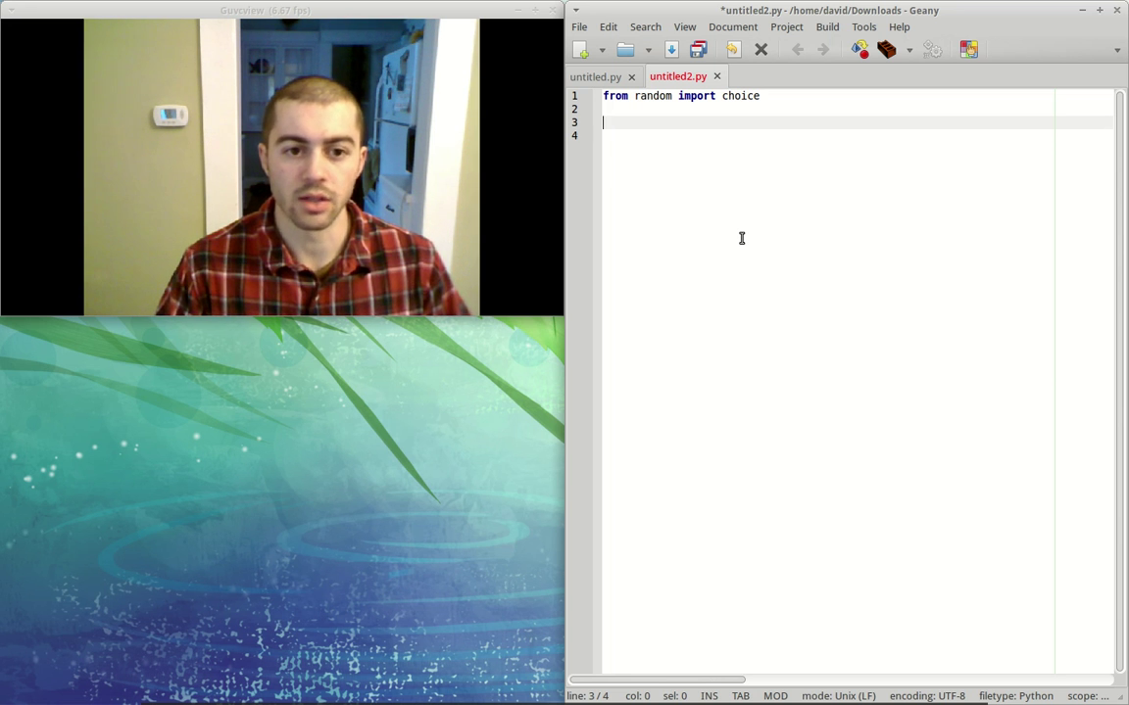
Step: Type lst = ['A', 'B', 'C', 'D'] below the import
{"action": "type", "text": "lst"}
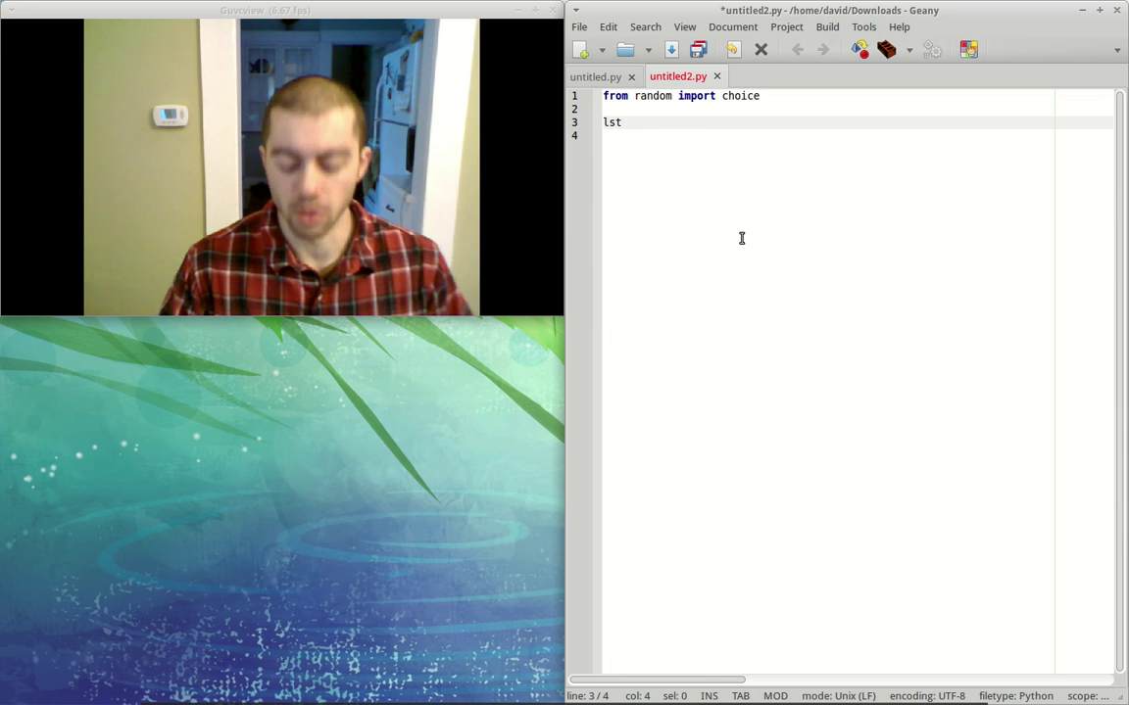
{"action": "type", "text": "="}
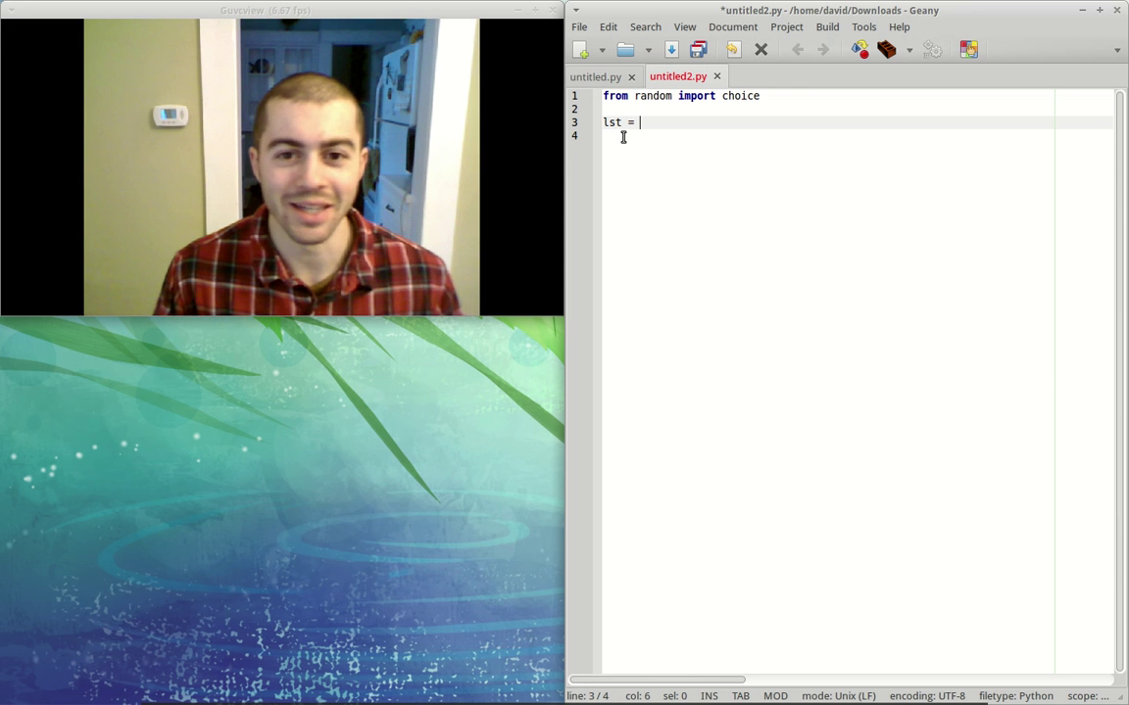
{"action": "mouse_move", "coordinate": [912, 207]}
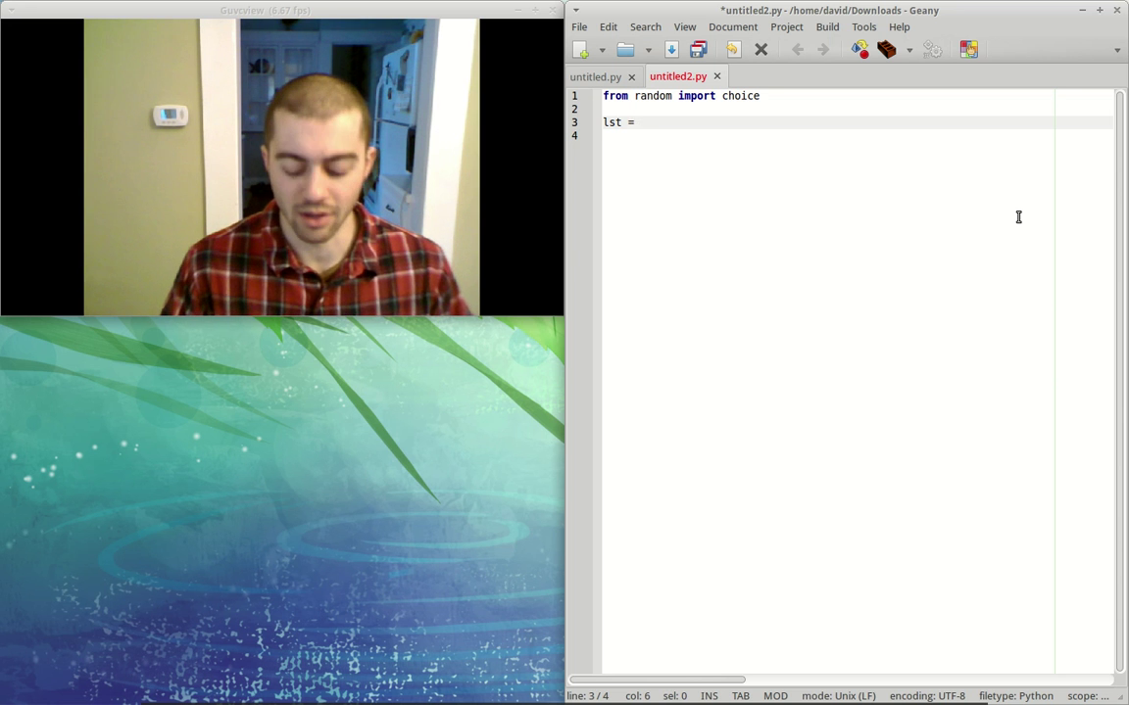
{"action": "type", "text": "['A"}
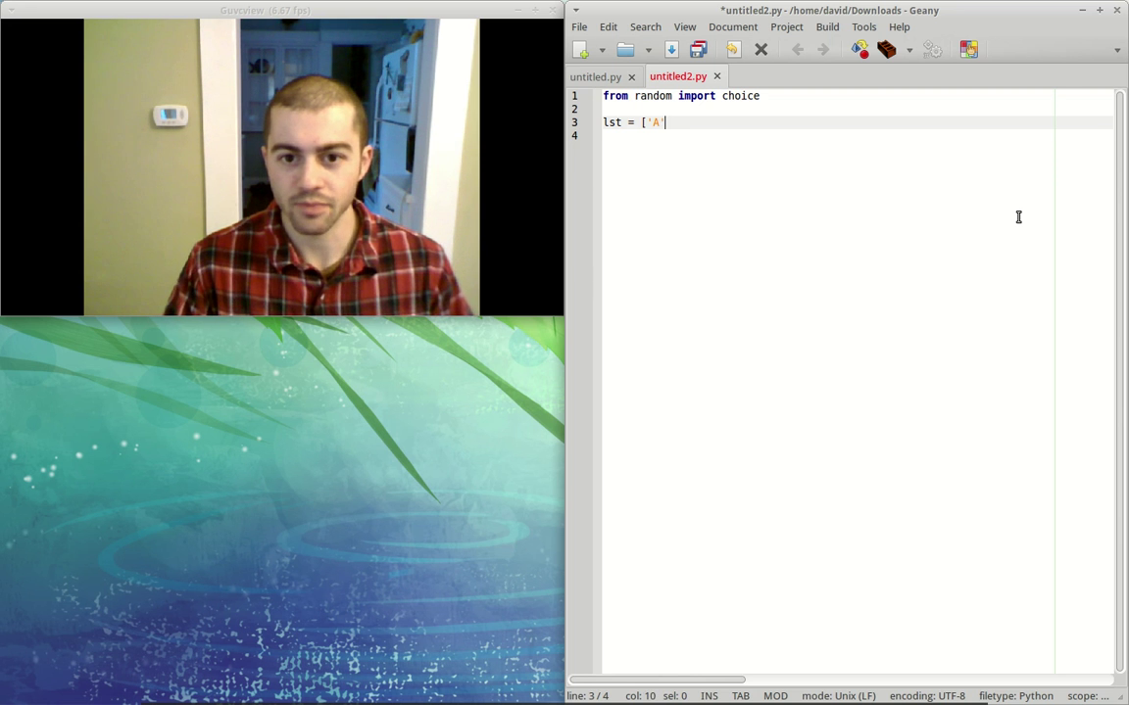
{"action": "type", "text": "',"}
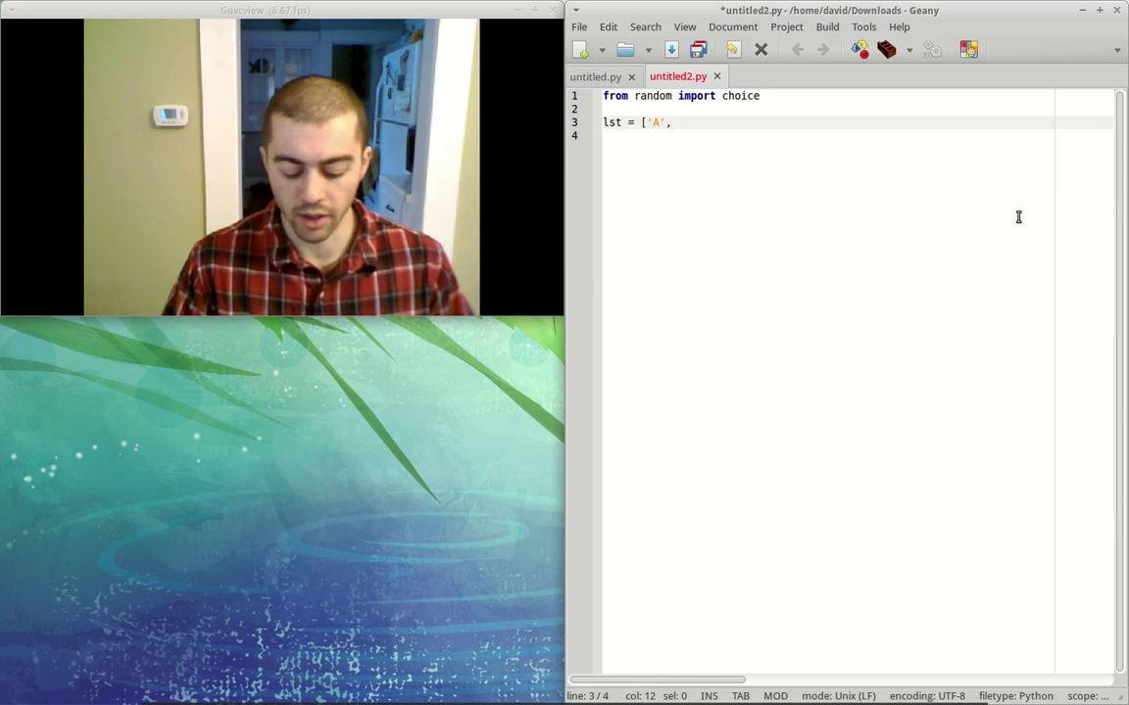
{"action": "type", "text": "'B', 'C'"}
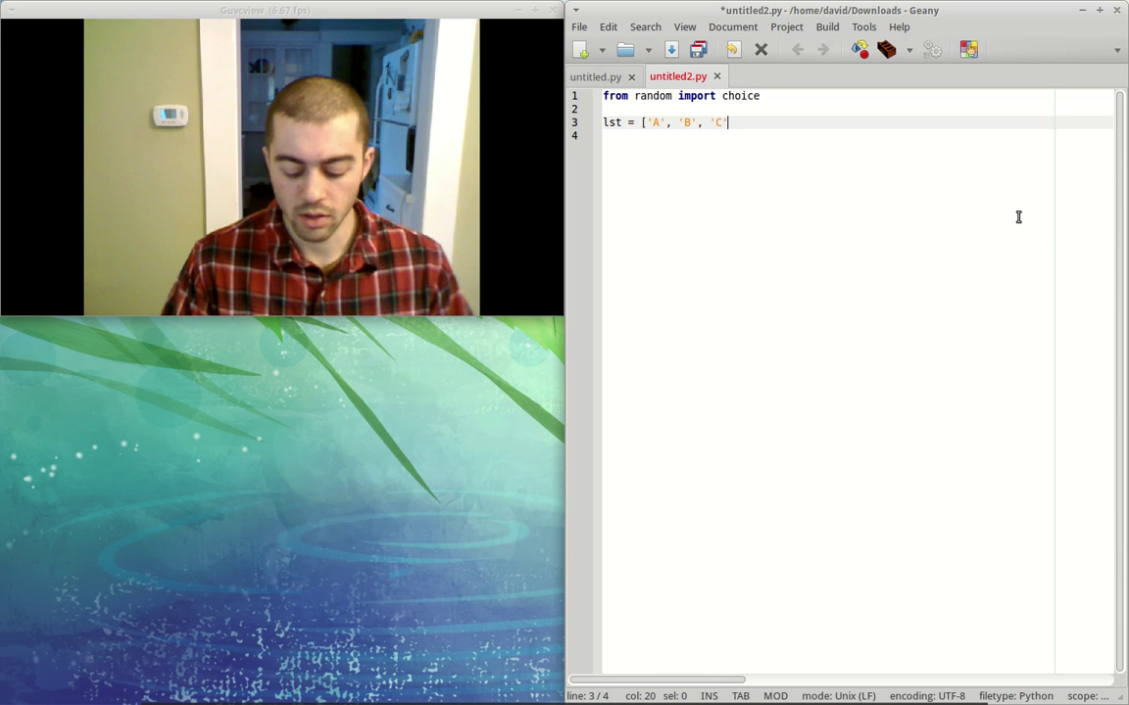
{"action": "type", "text": ", 'D'"}
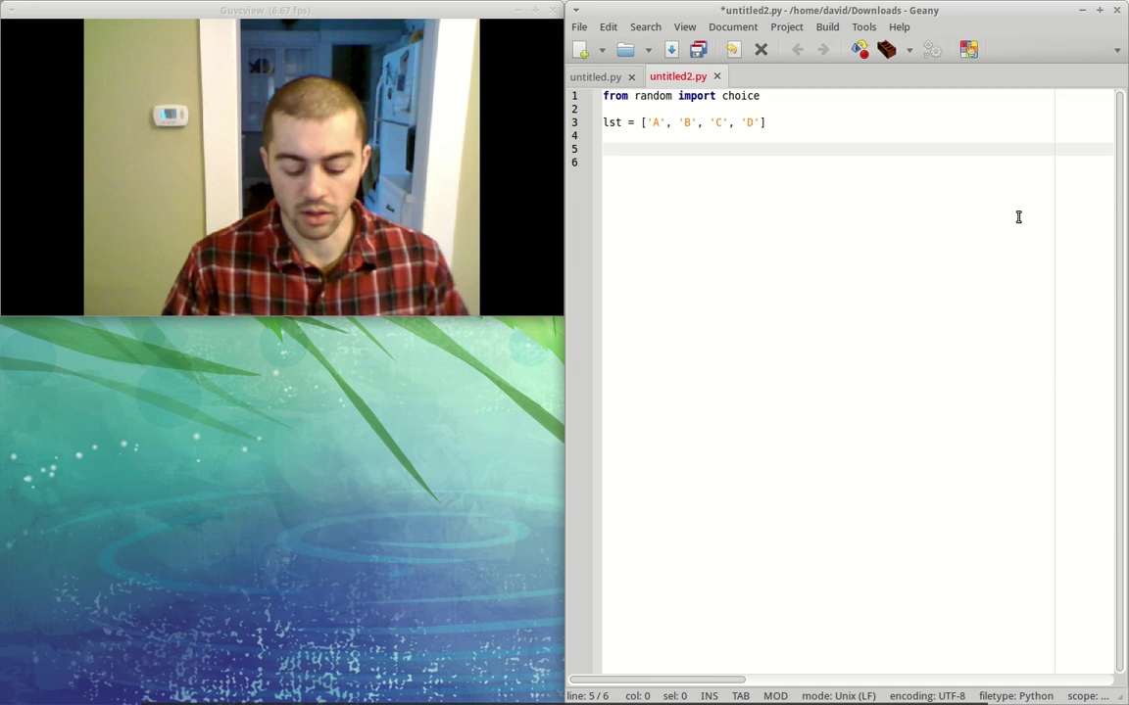
Step: Write print(choice(lst)), correcting the 'chjoi' typo, and save the script
{"action": "type", "text": "print chjoi"}
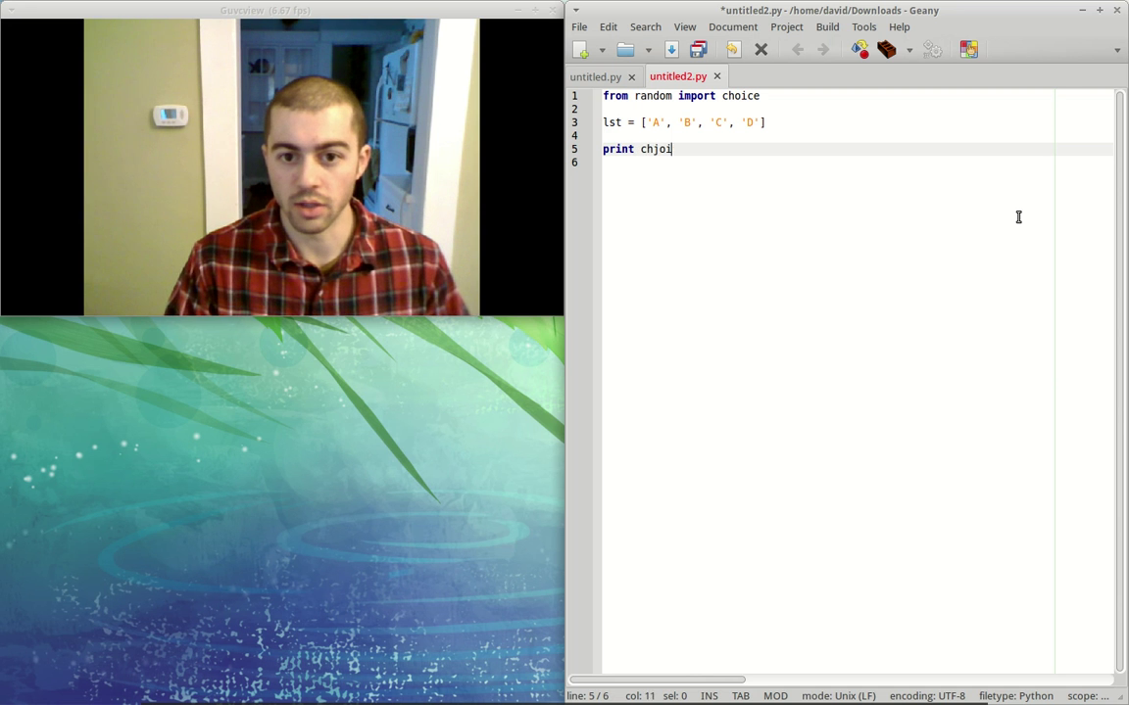
{"action": "type", "text": "choice"}
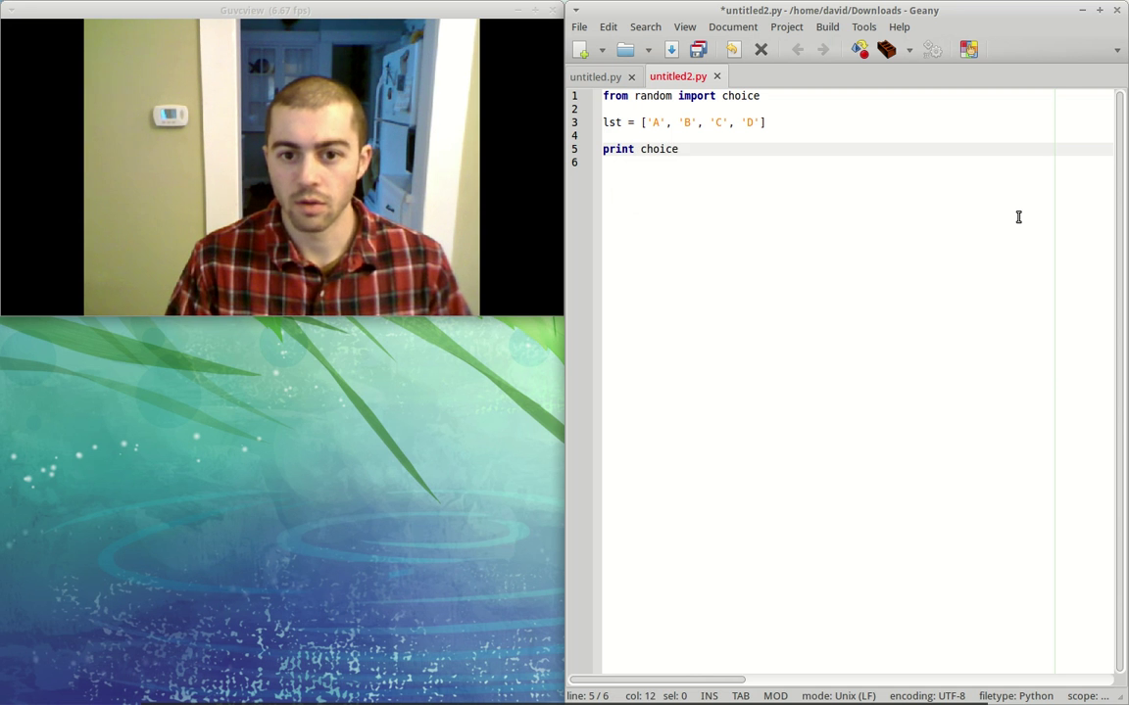
{"action": "type", "text": "(lst)"}
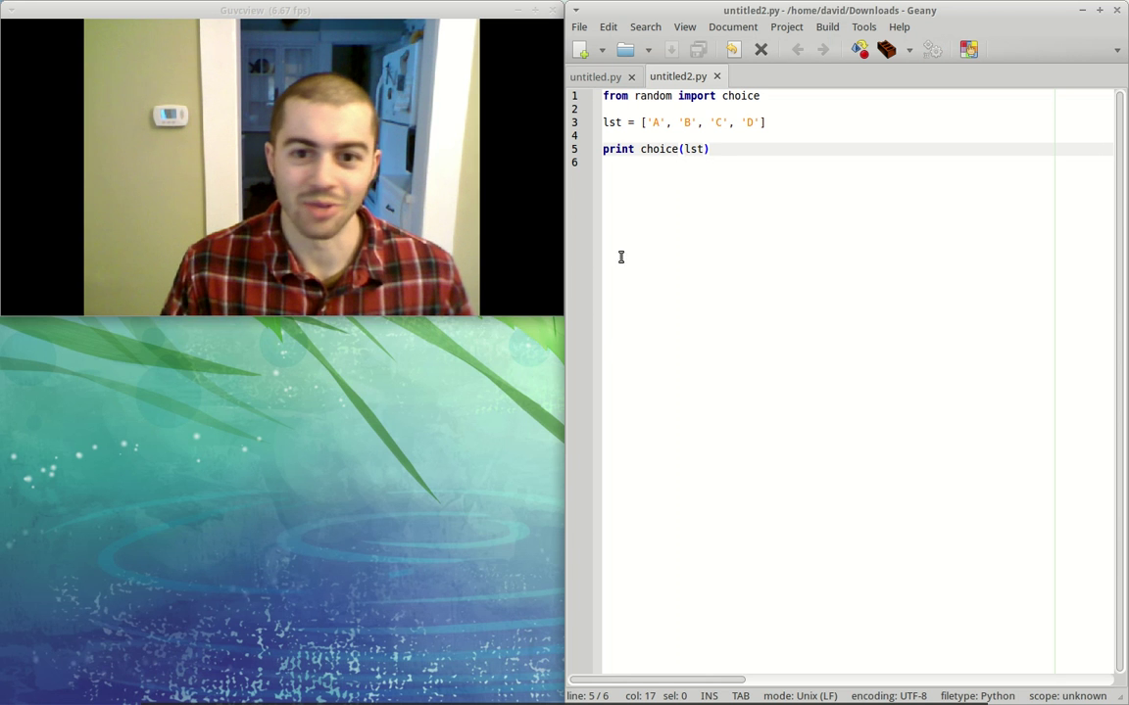
{"action": "key", "text": "Return"}
{"action": "type", "text": "for x in range"}
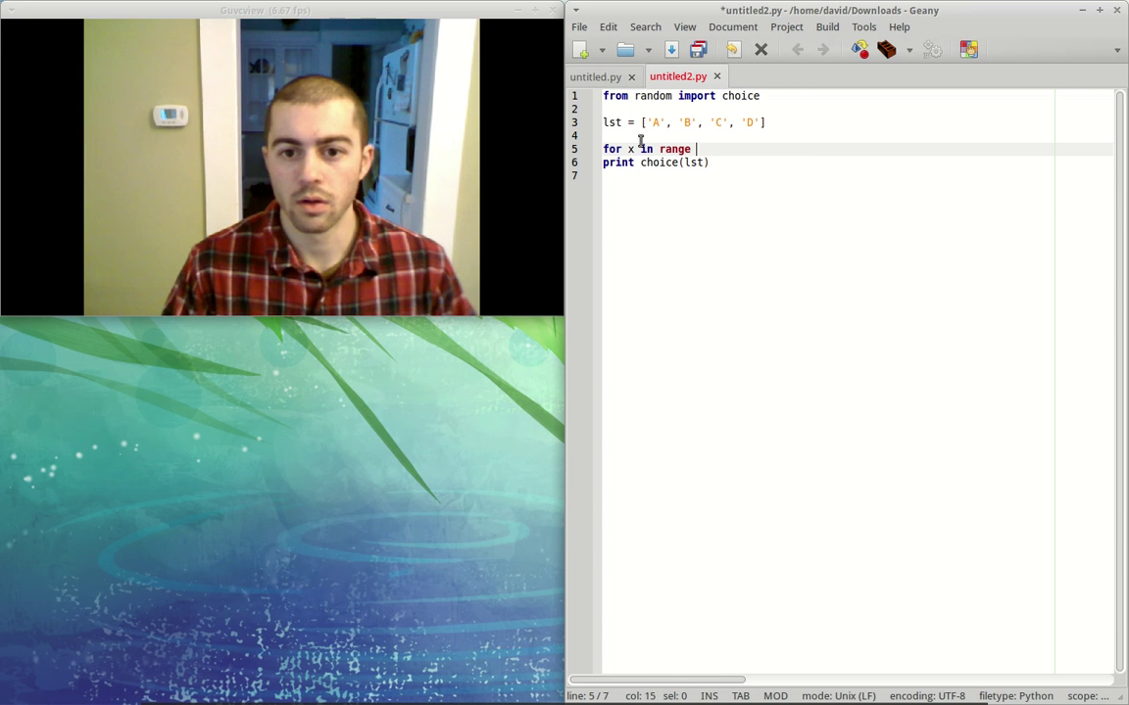
Step: Finish the 'for x in range(10)' loop line above print(choice(lst))
{"action": "type", "text": "(19"}
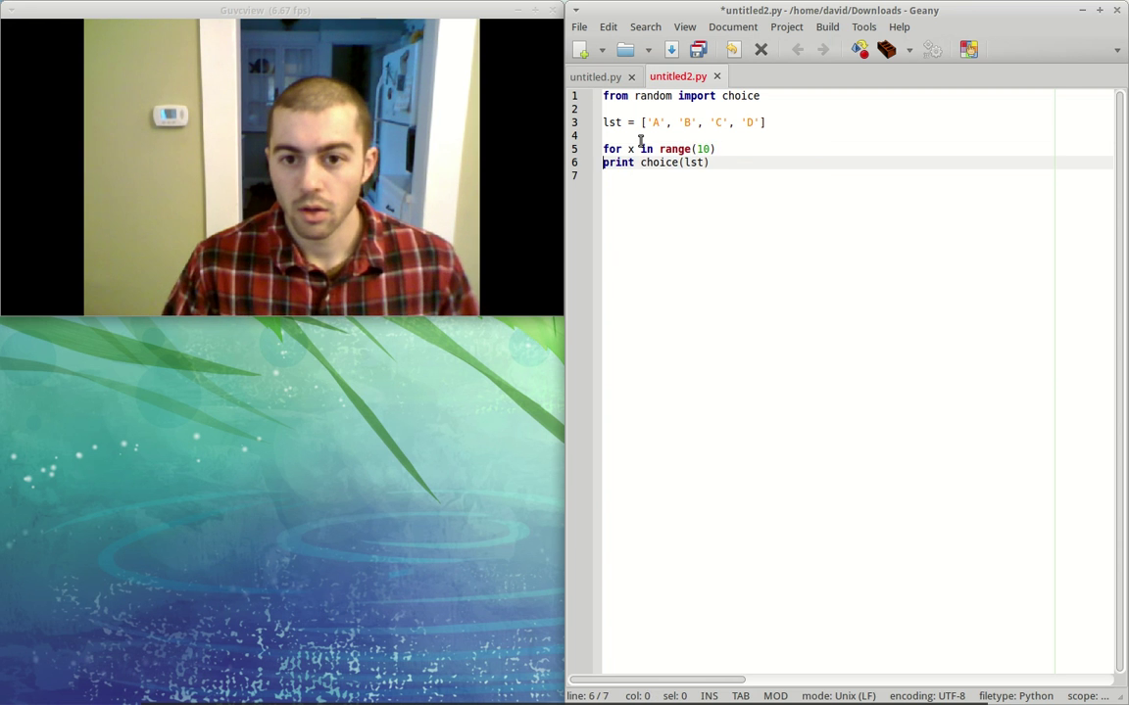
{"action": "key", "text": "Delete"}
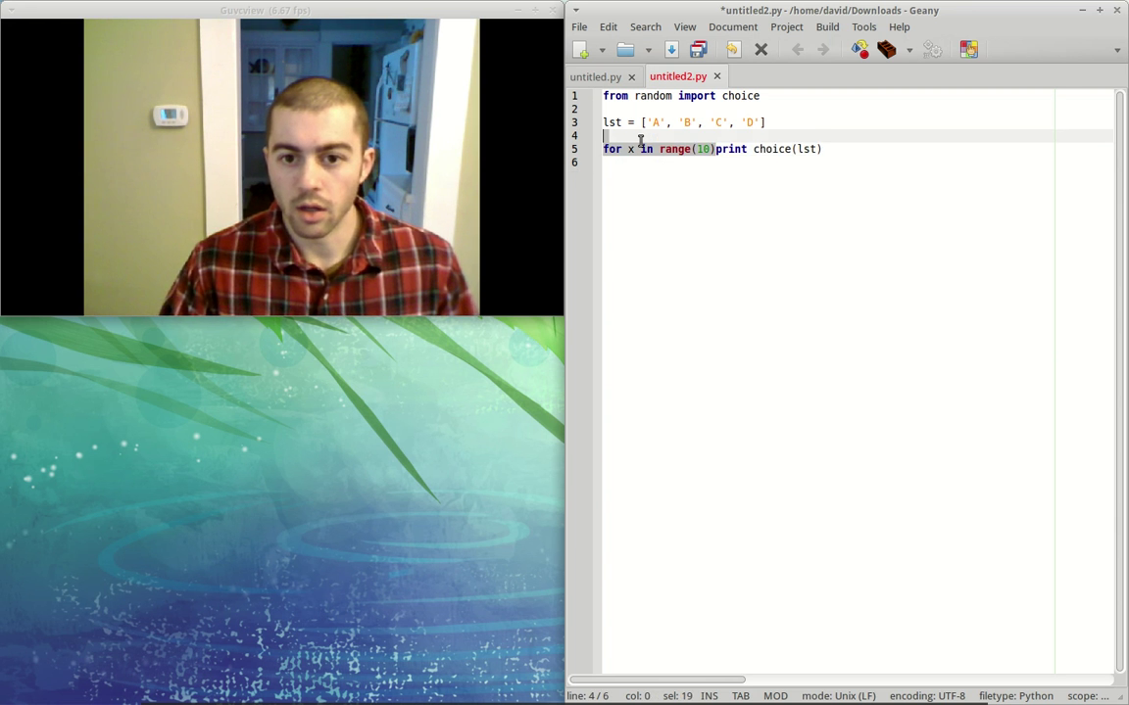
{"action": "type", "text": ":"}
{"action": "key", "text": "Return"}
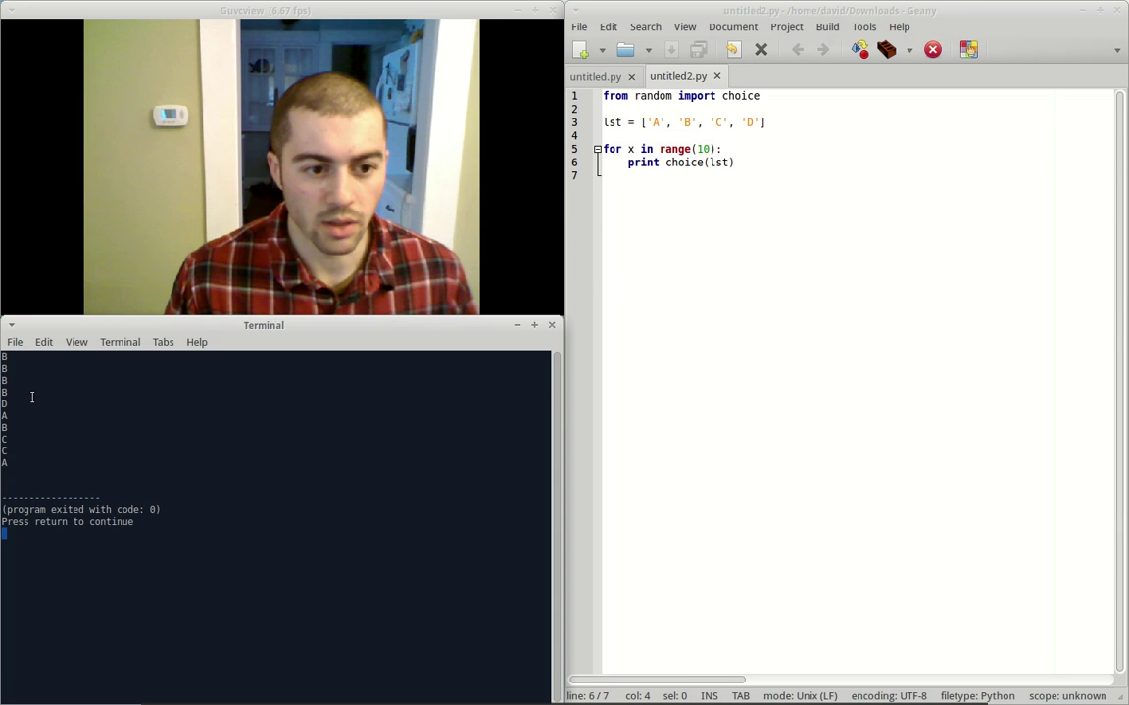
{"action": "mouse_move", "coordinate": [66, 441]}
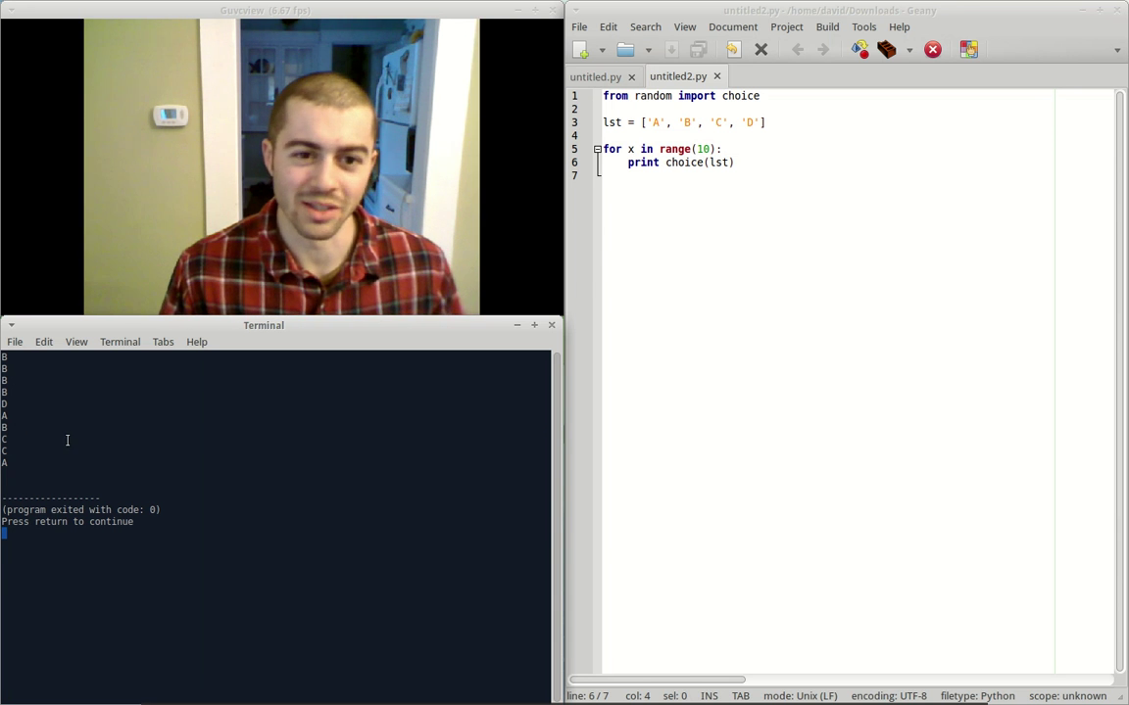
{"action": "mouse_move", "coordinate": [191, 445]}
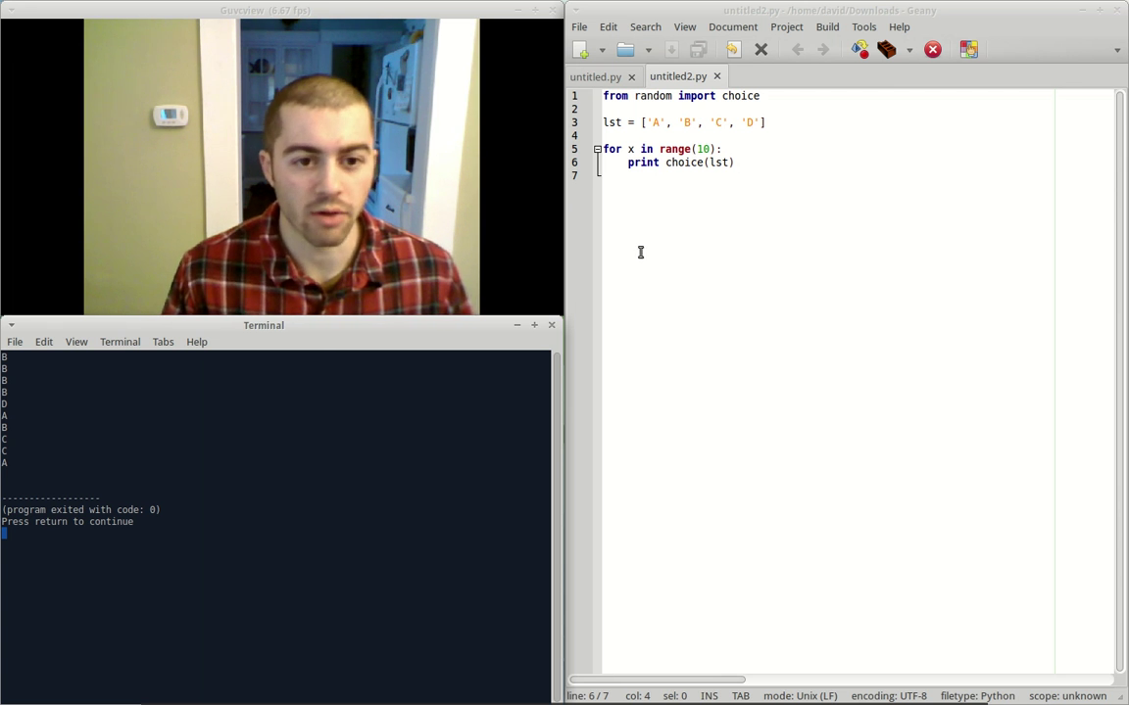
{"action": "mouse_move", "coordinate": [843, 271]}
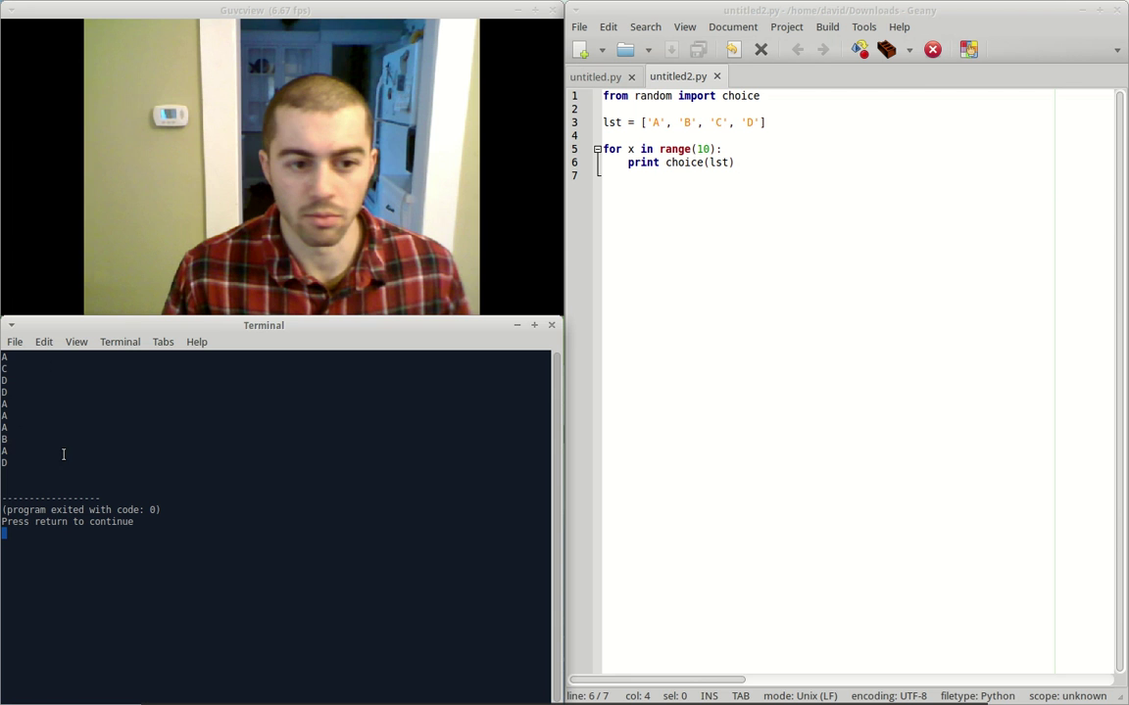
{"action": "mouse_move", "coordinate": [784, 188]}
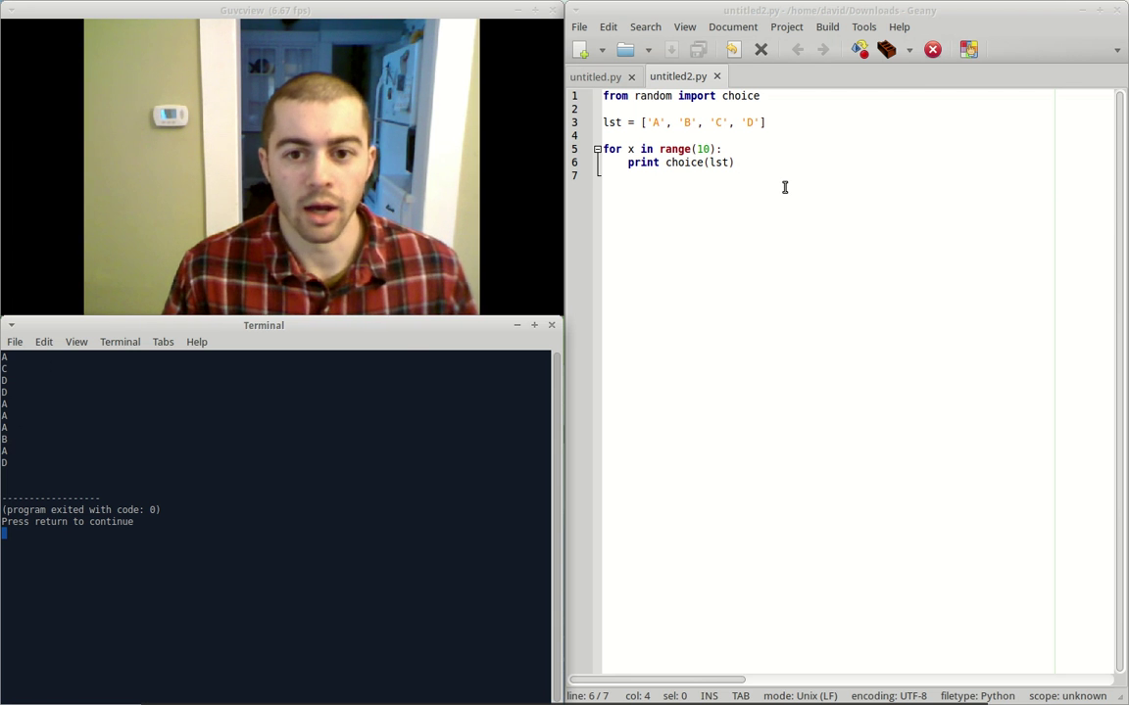
{"action": "mouse_move", "coordinate": [674, 180]}
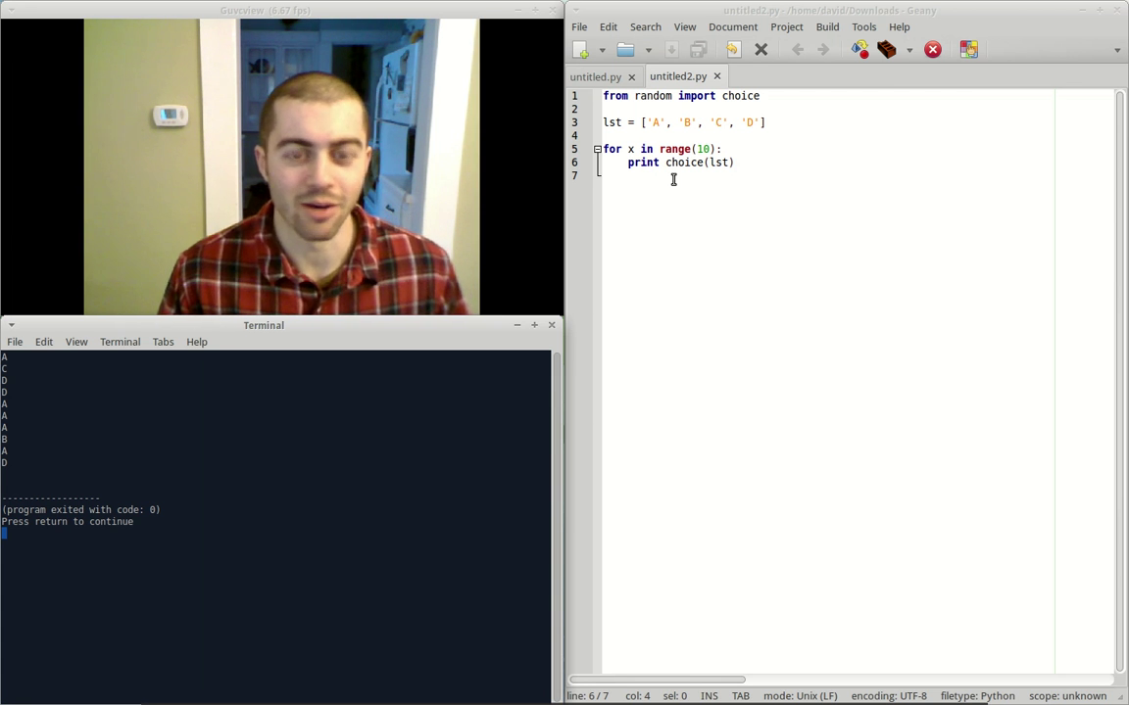
{"action": "mouse_move", "coordinate": [798, 183]}
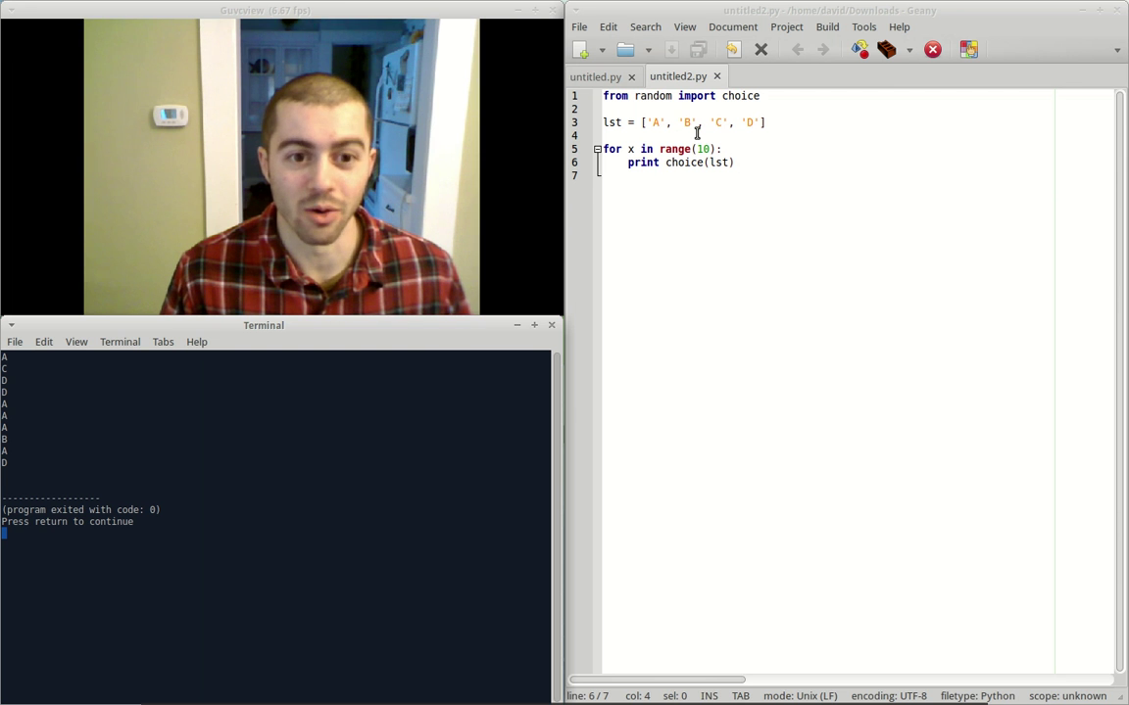
{"action": "mouse_move", "coordinate": [816, 172]}
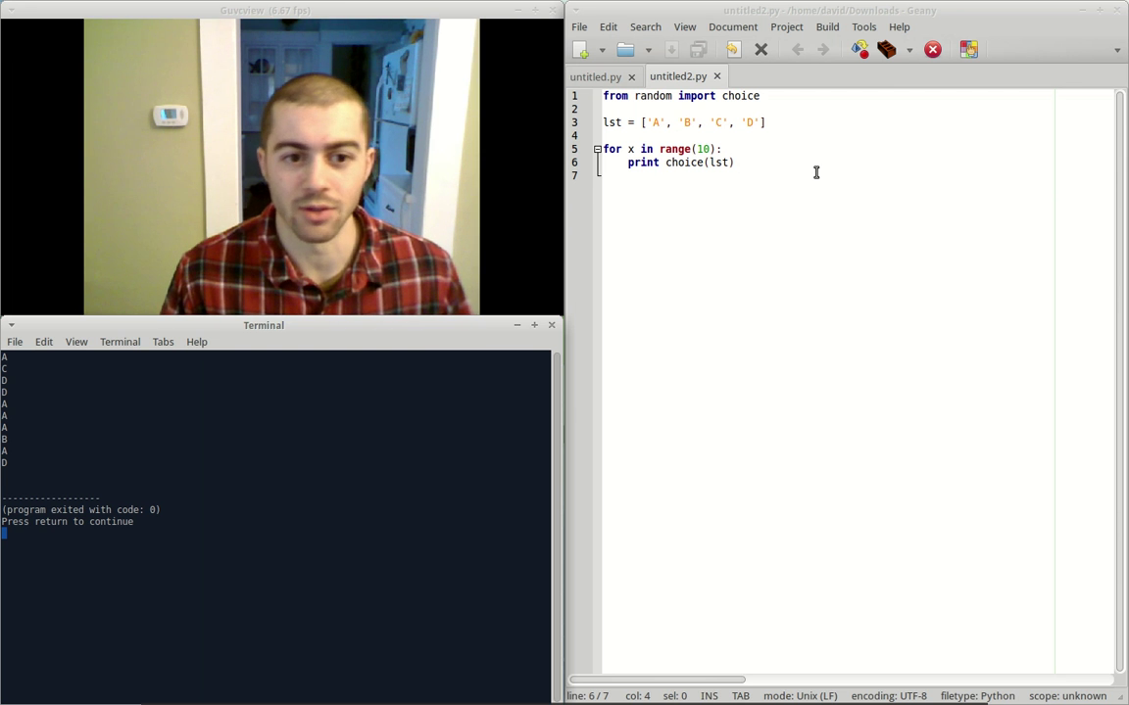